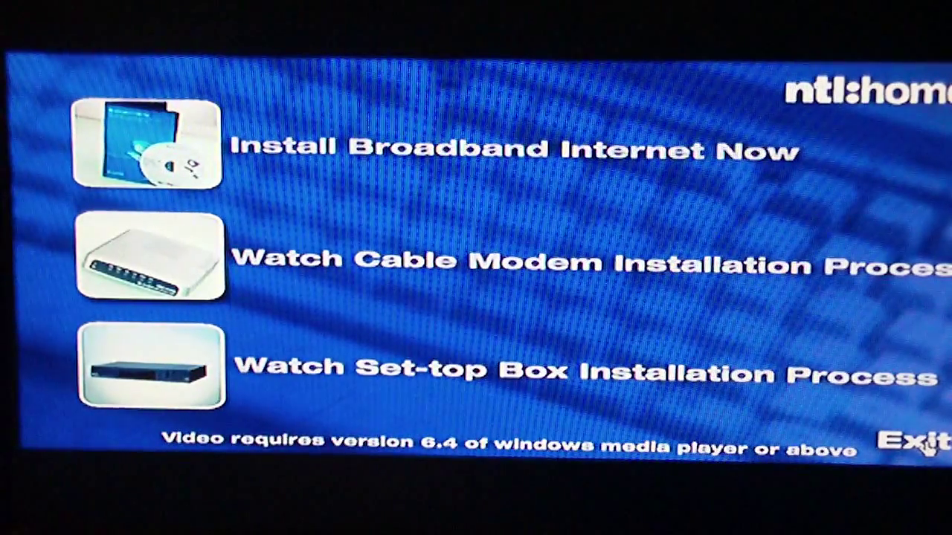
Exit the ntl:home installer and launch Device Manager by running devmgmt.msc.
left_click(915, 443)
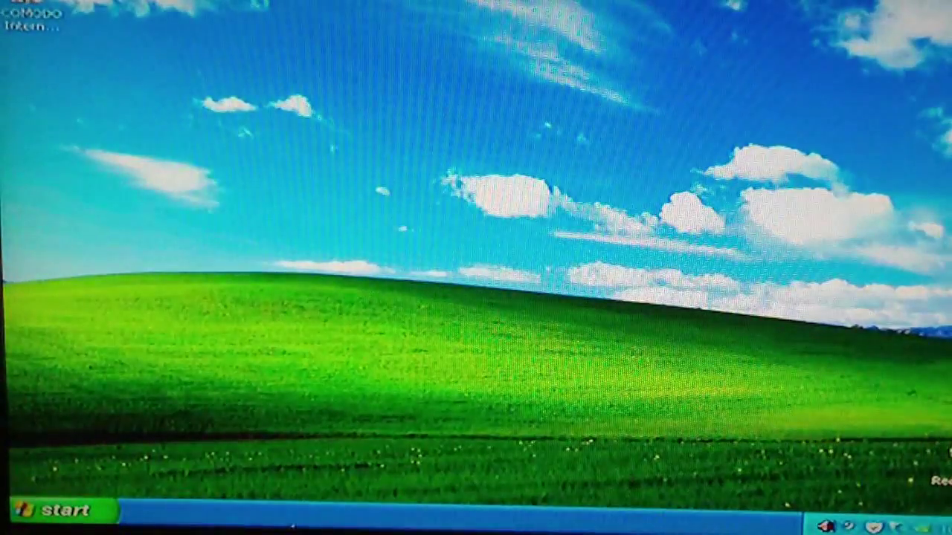
left_click(52, 512)
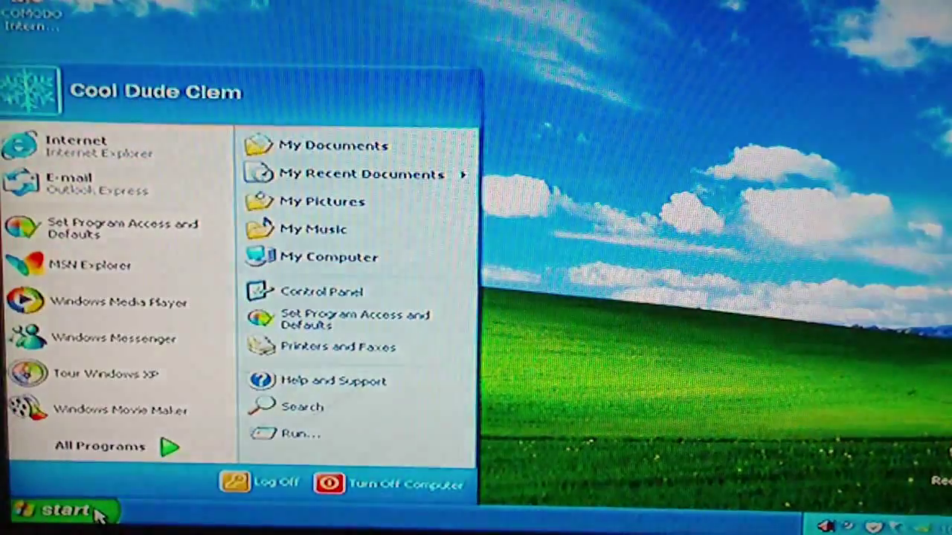
left_click(300, 434)
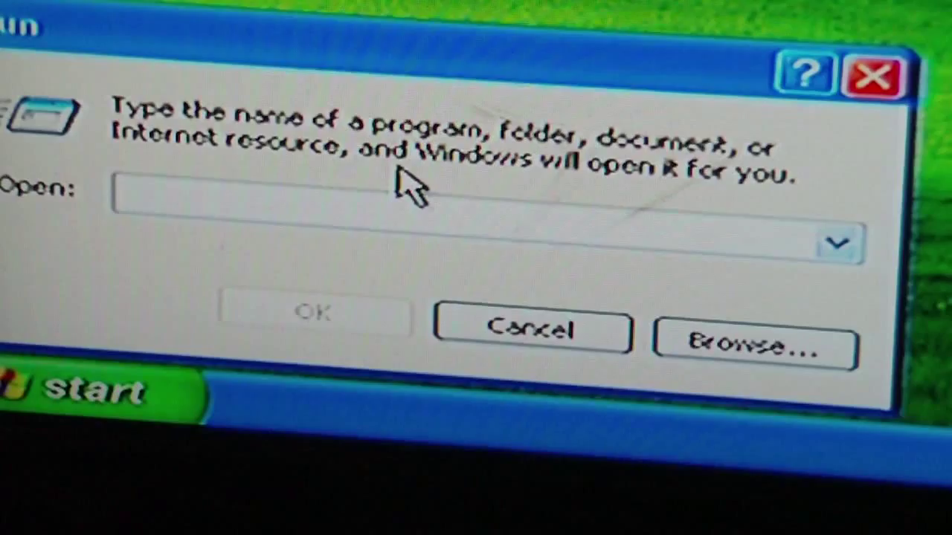
type("devmgmt.msc")
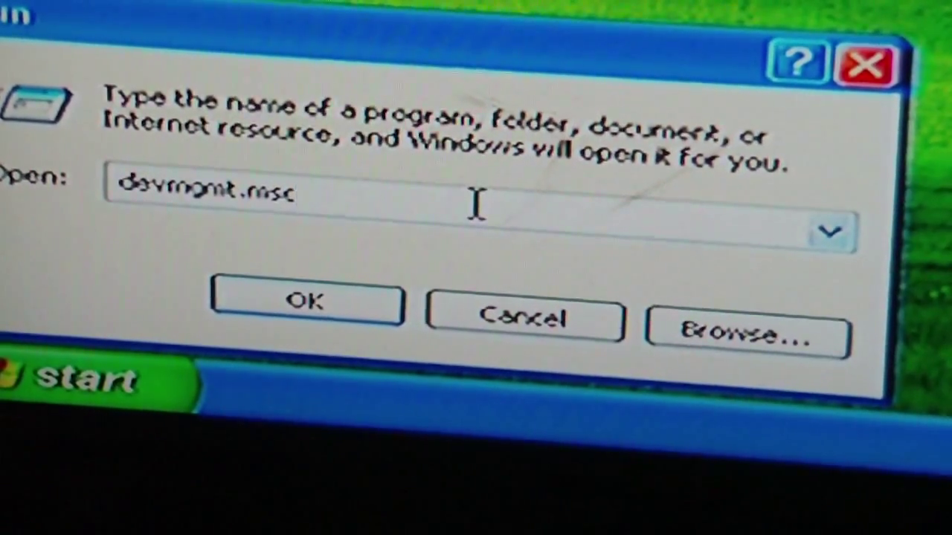
left_click(305, 300)
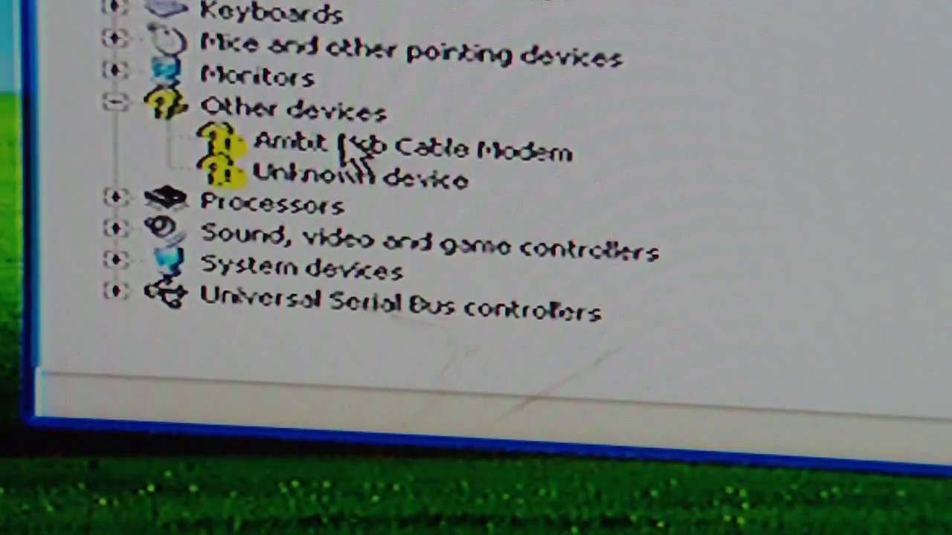
Start Update Driver on the Ambit USB Cable Modem, choosing 'No, not this time' for Windows Update.
right_click(297, 146)
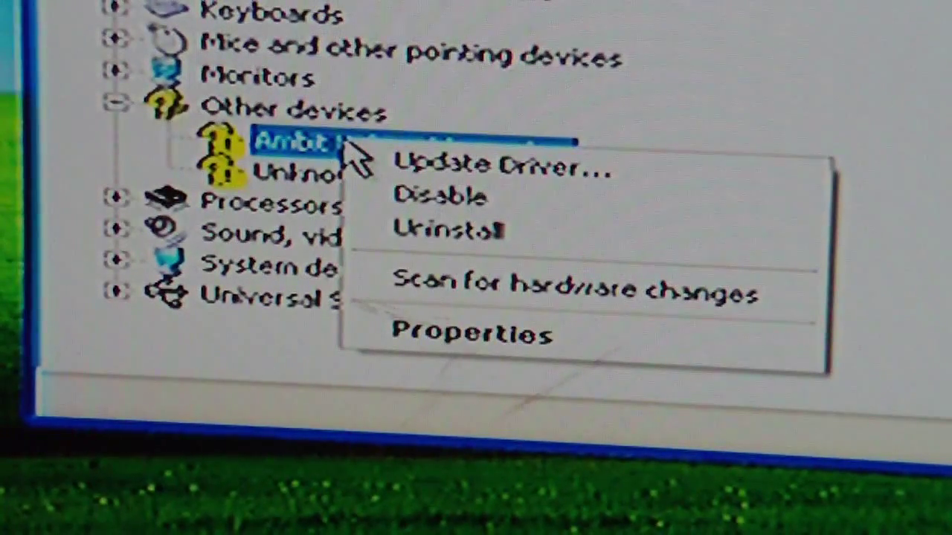
mouse_move(461, 166)
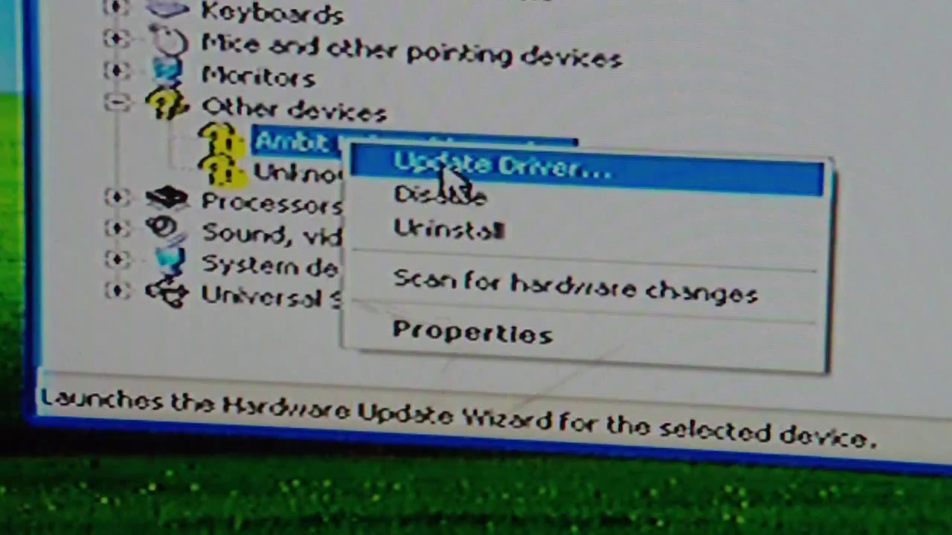
left_click(491, 165)
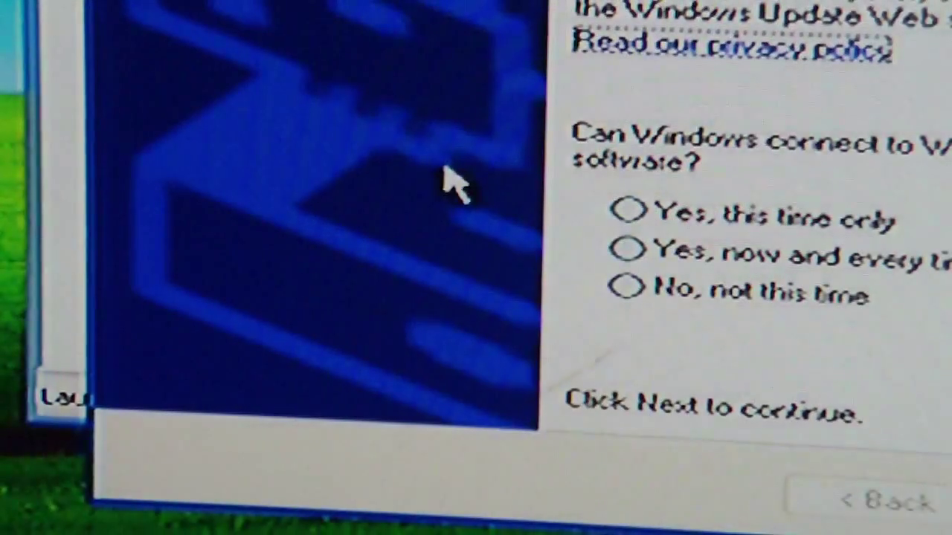
left_click(627, 290)
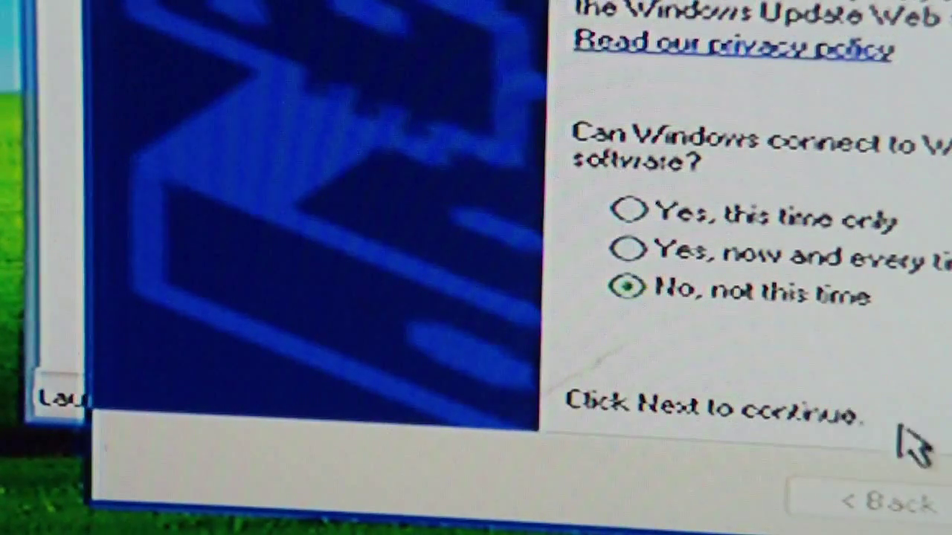